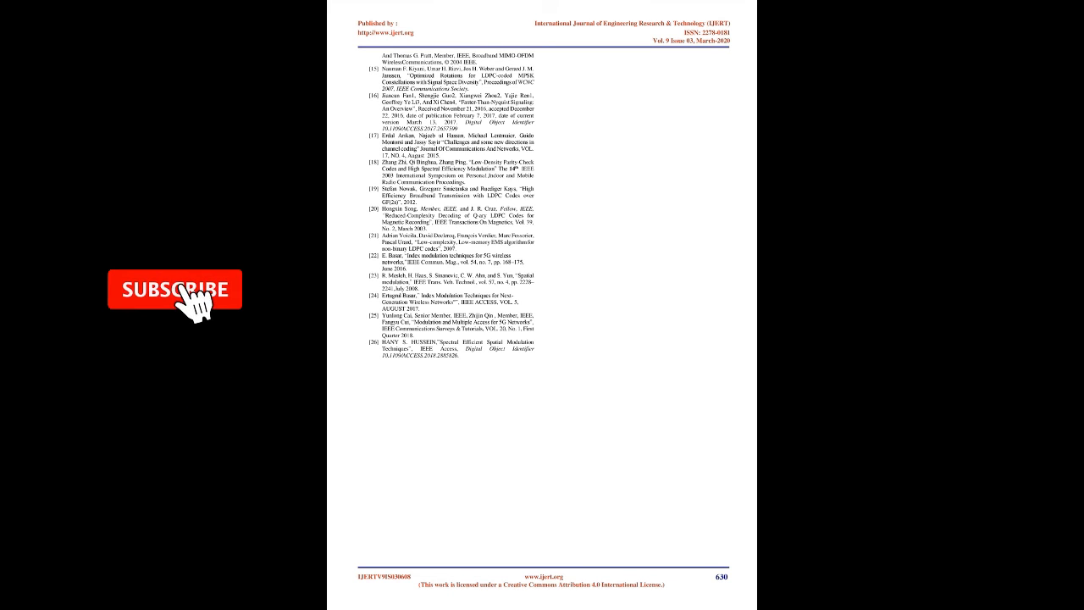
left_click(174, 288)
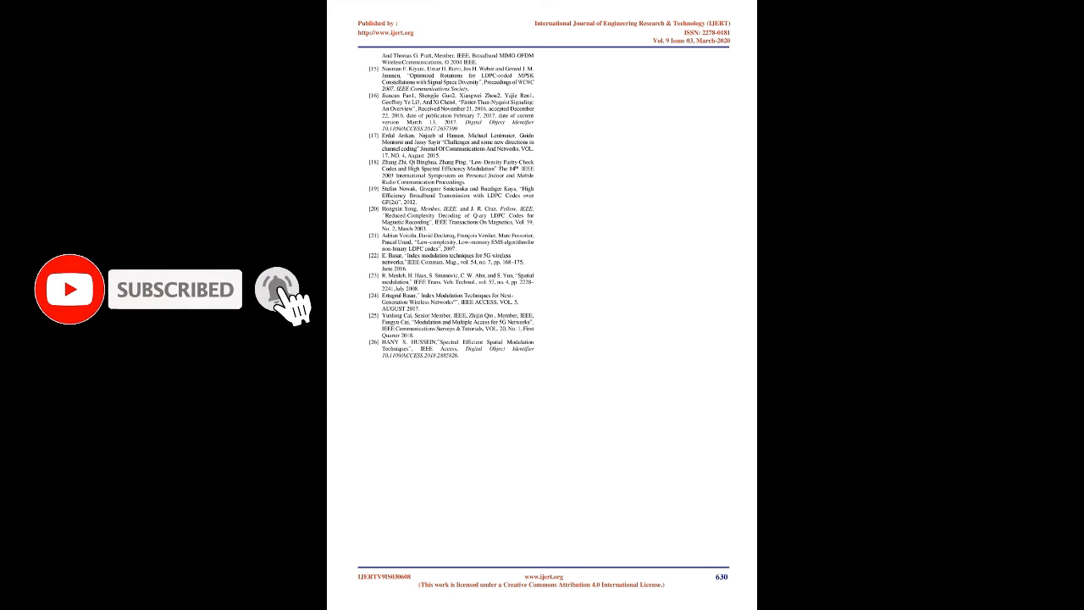
left_click(287, 290)
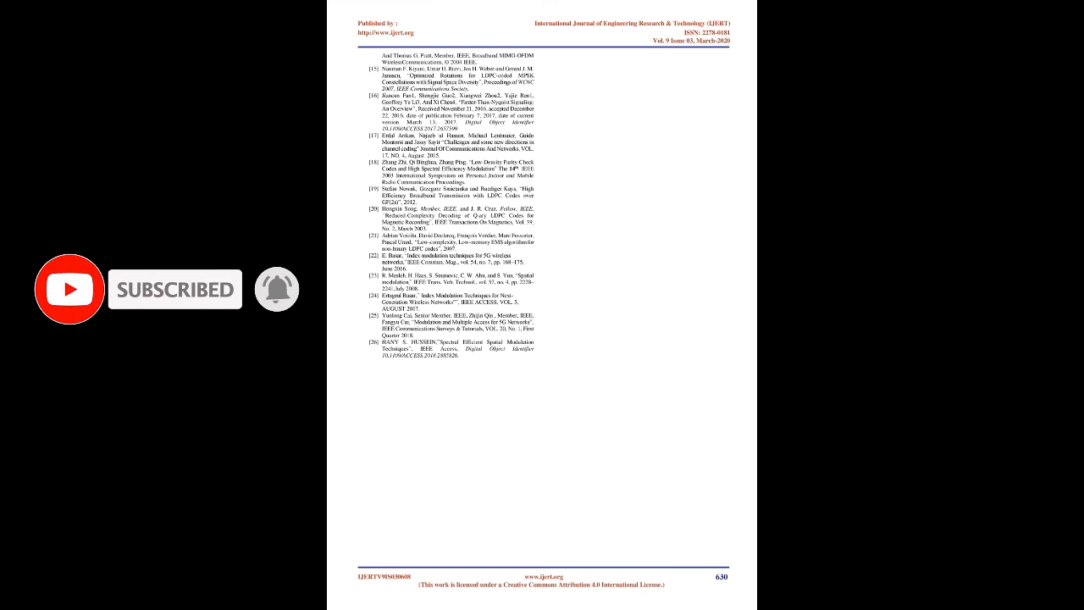